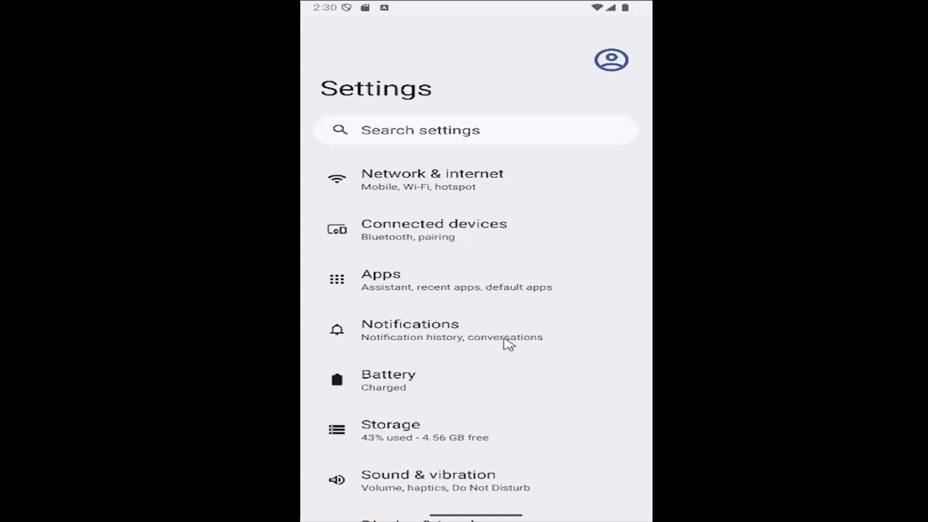
# Reach the System page from the main Settings list.
pyautogui.scroll(-3)
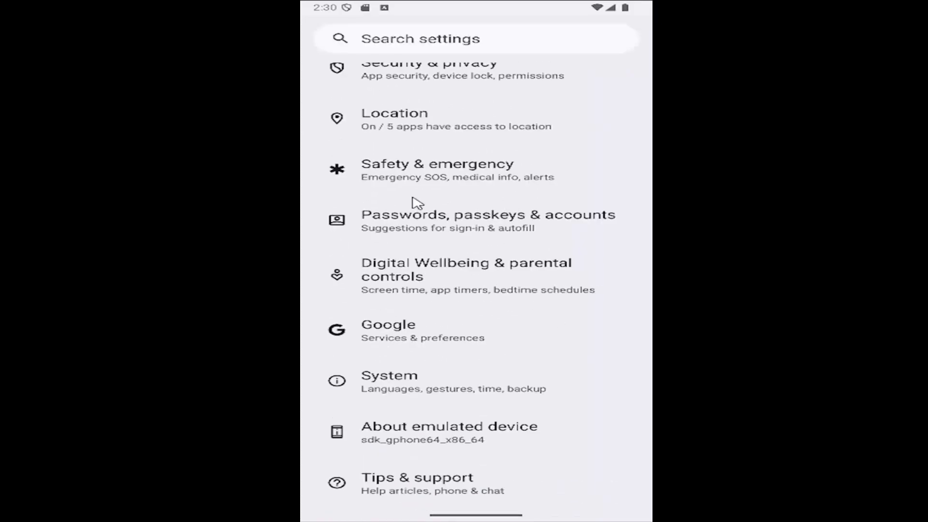
pyautogui.click(390, 375)
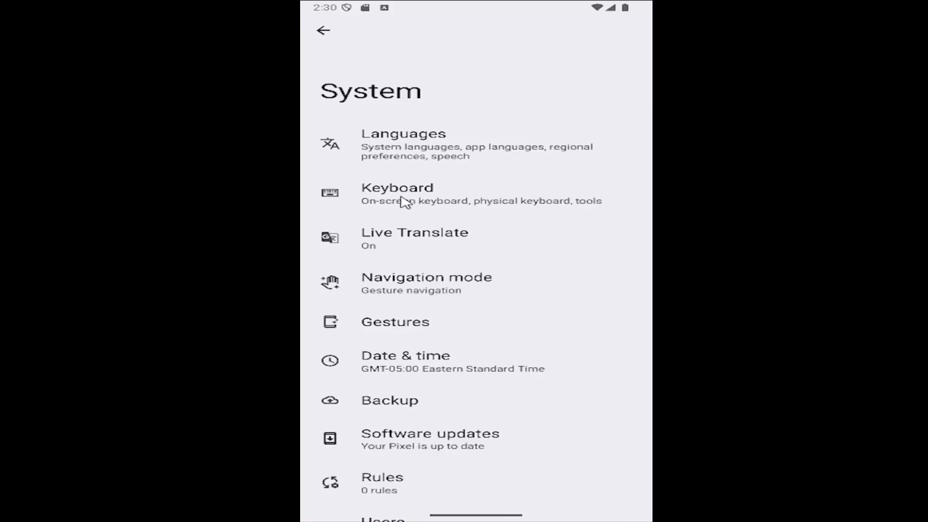
# Reach the empty Personal dictionary through Keyboard settings under Tools.
pyautogui.click(397, 193)
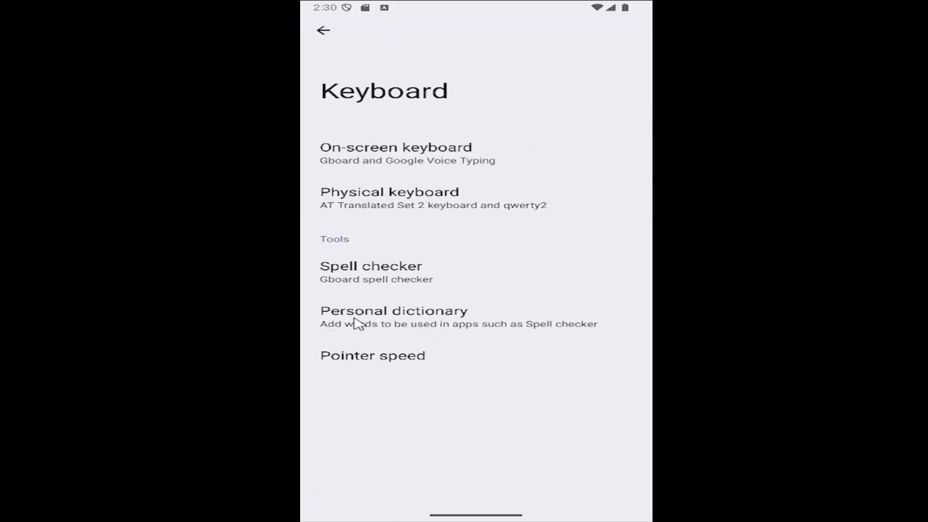
pyautogui.moveTo(384, 330)
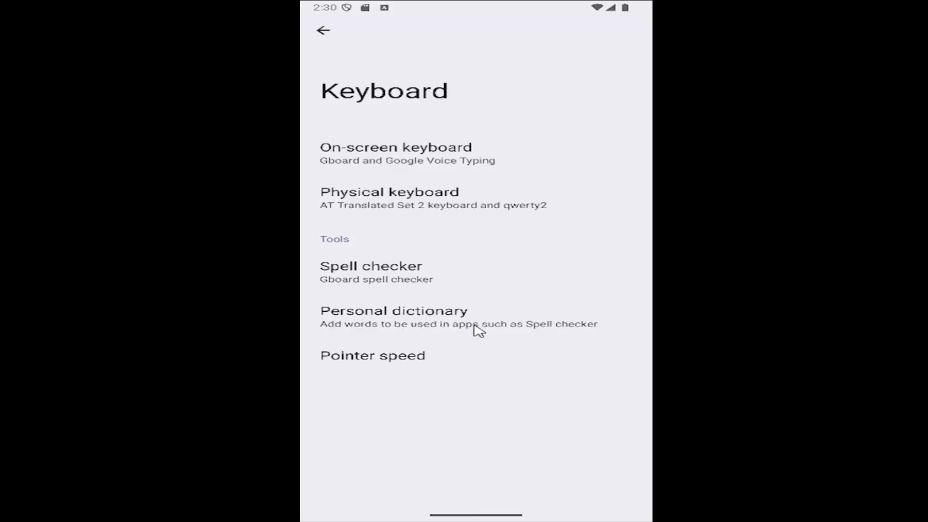
pyautogui.click(393, 311)
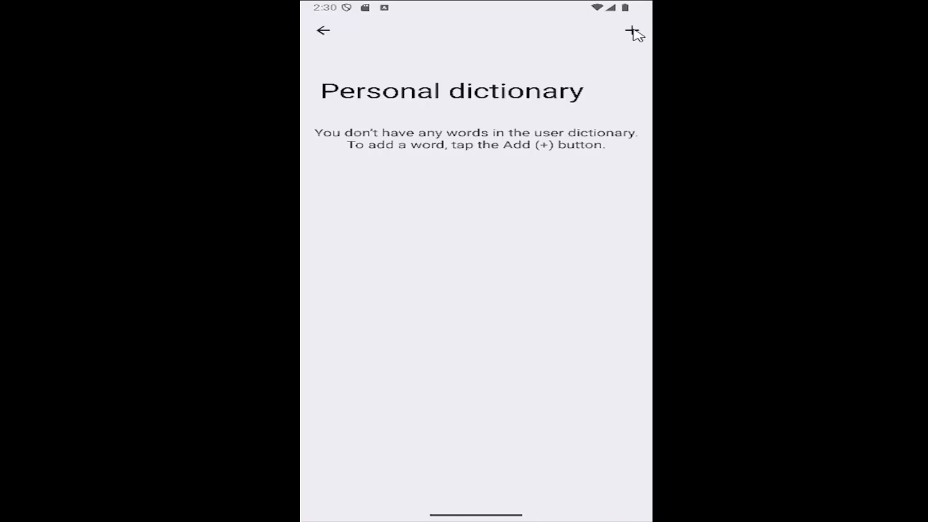
# Add the word 12, discard it leaving the dictionary empty, and return to System.
pyautogui.click(634, 30)
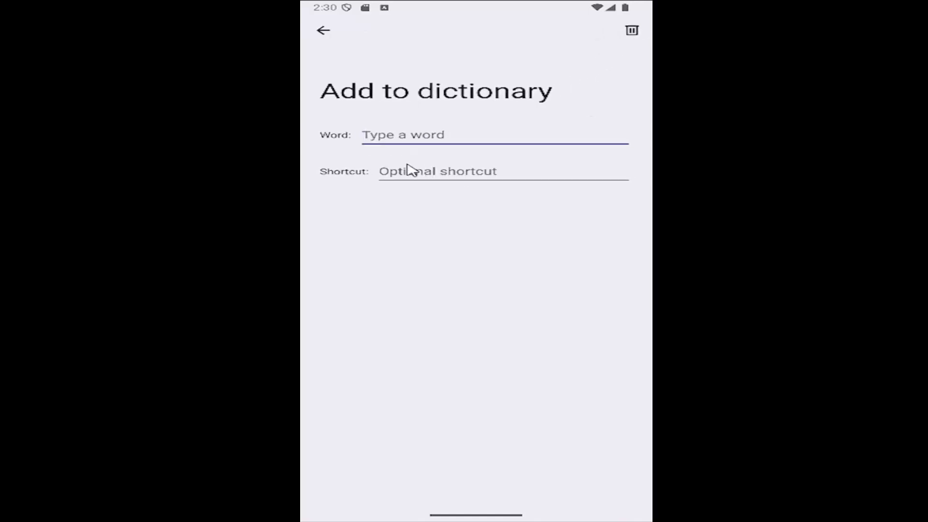
pyautogui.write('12')
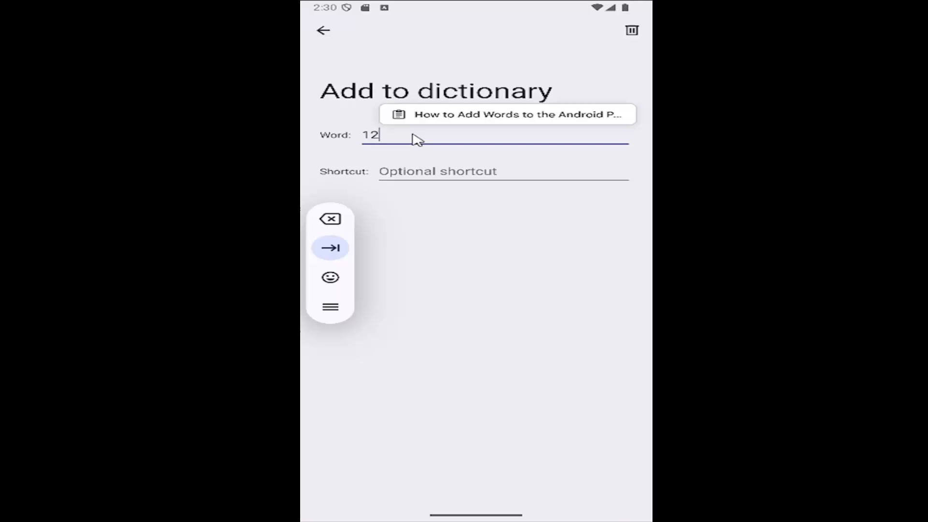
pyautogui.click(331, 247)
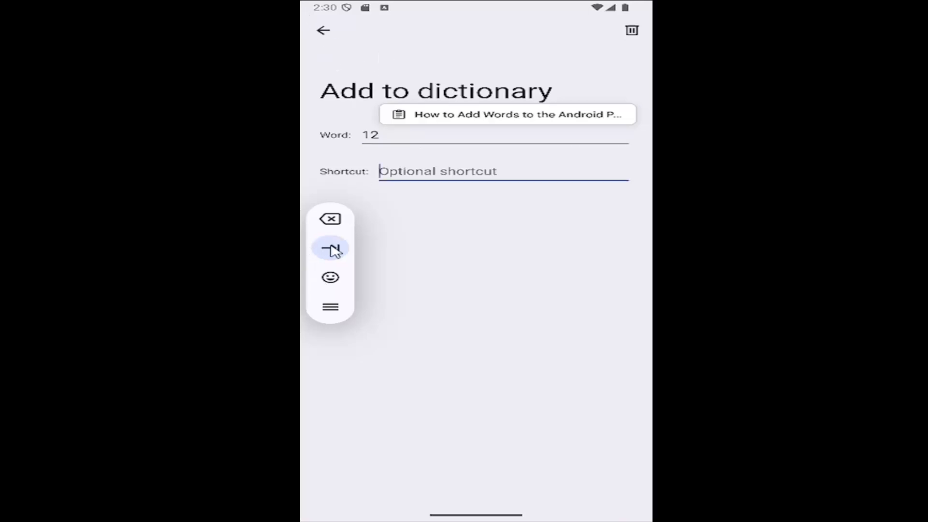
pyautogui.click(323, 30)
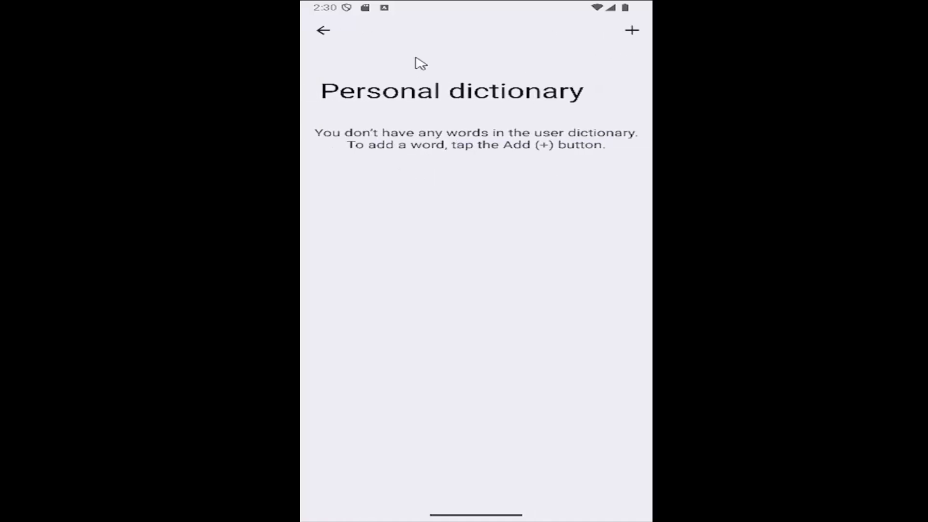
pyautogui.click(323, 30)
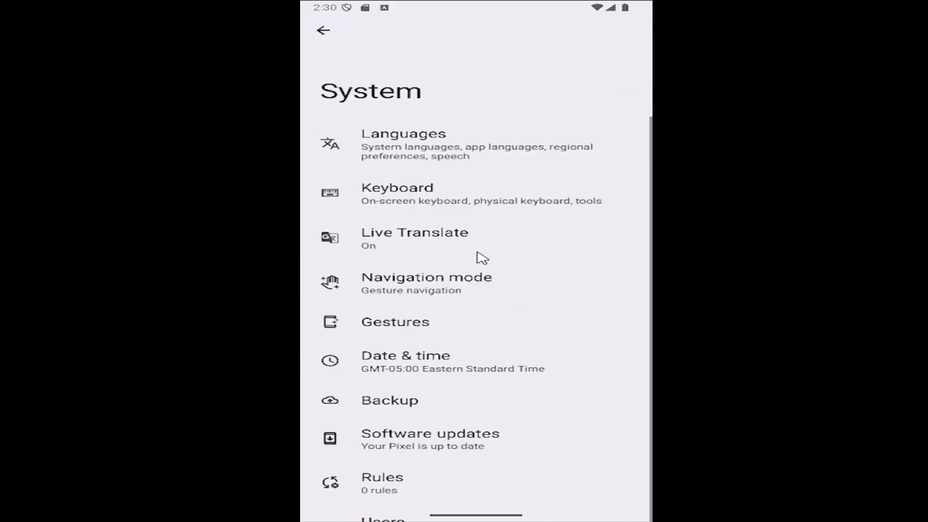